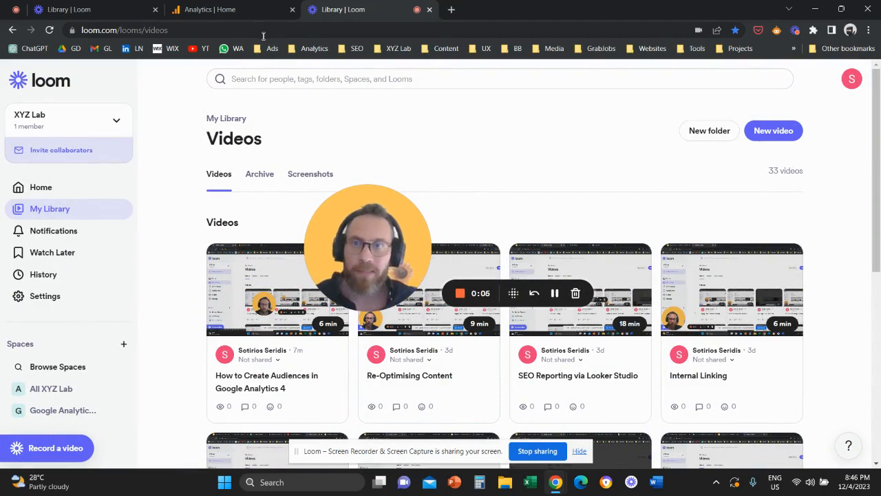
Switch to the Analytics browser tab and show the Reports snapshot for the XYZ Lab property
{"action": "left_click", "coordinate": [231, 10]}
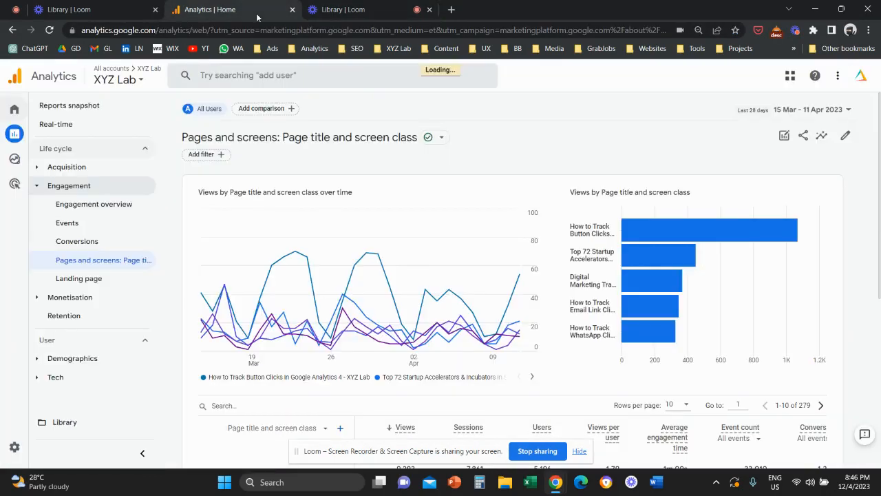
{"action": "left_click", "coordinate": [13, 109]}
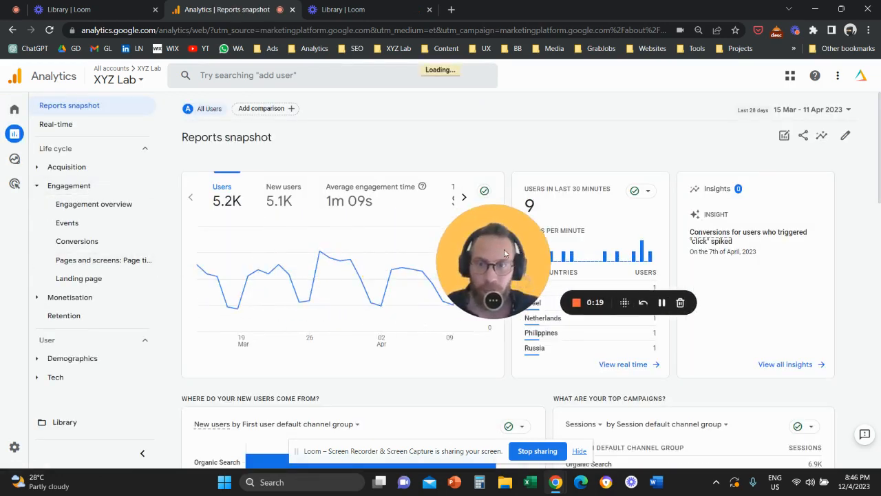
Show the Engagement > Pages and screens report and scroll to its table of page titles
{"action": "left_click", "coordinate": [104, 259]}
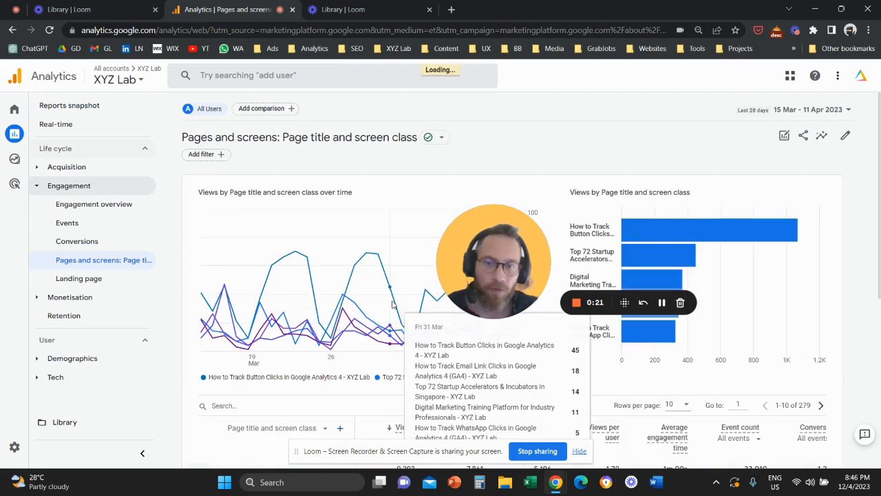
{"action": "scroll", "scroll_direction": "down", "scroll_amount": 3}
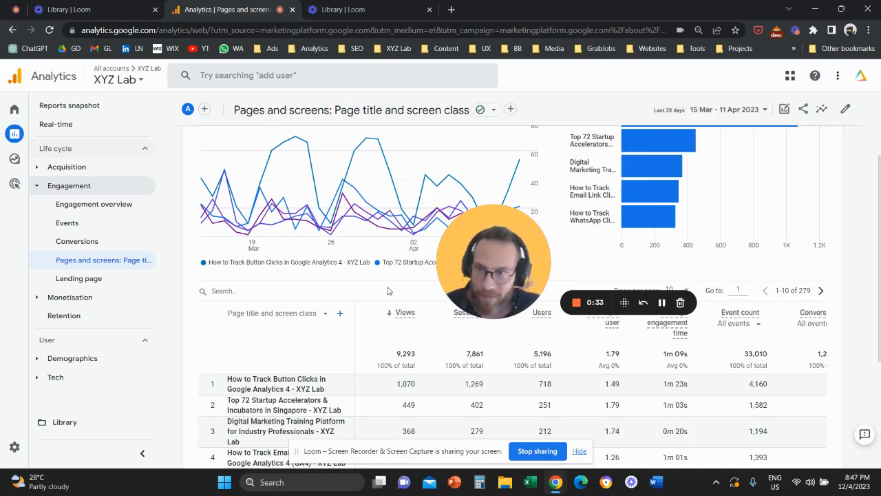
{"action": "scroll", "scroll_direction": "down", "scroll_amount": 3}
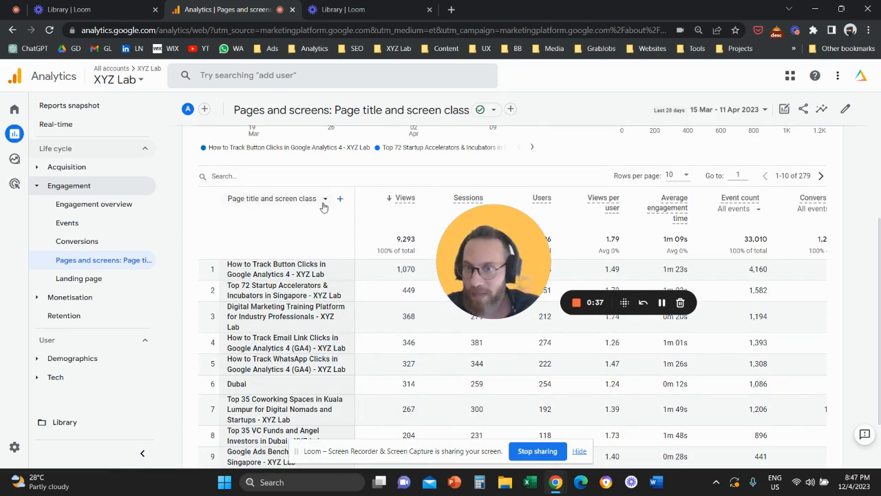
{"action": "left_click", "coordinate": [325, 198]}
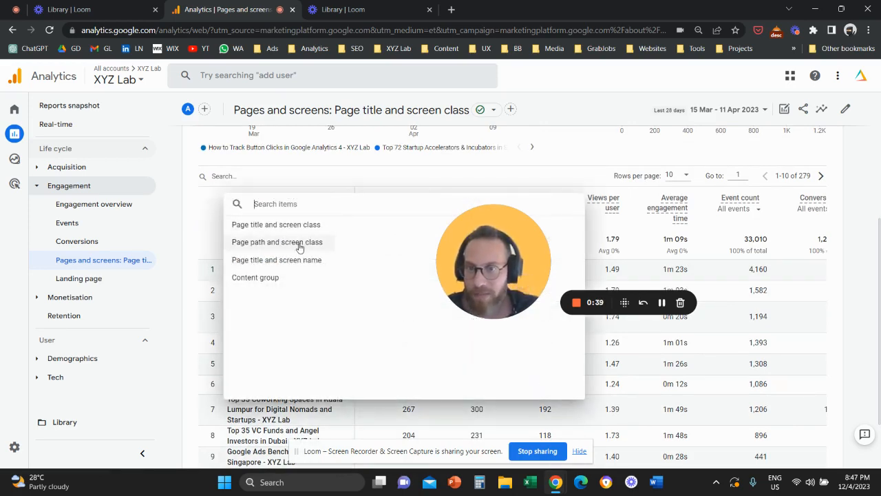
{"action": "left_click", "coordinate": [276, 242]}
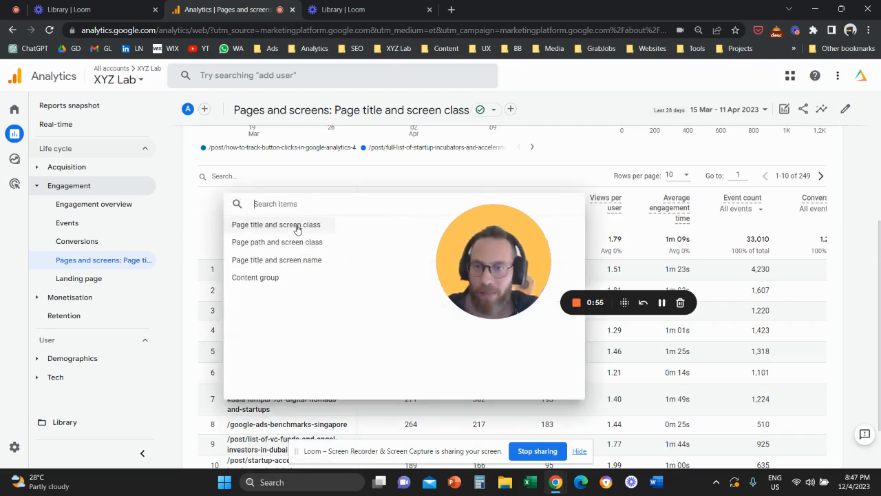
{"action": "left_click", "coordinate": [275, 224]}
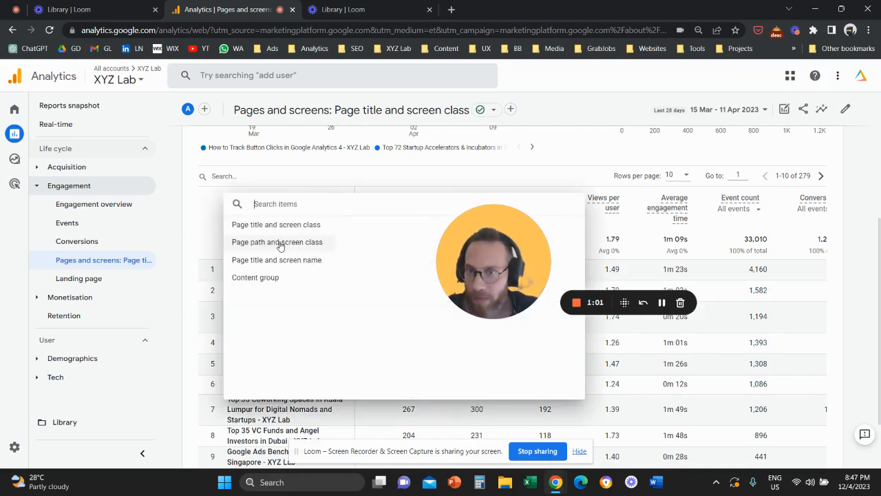
{"action": "left_click", "coordinate": [277, 242]}
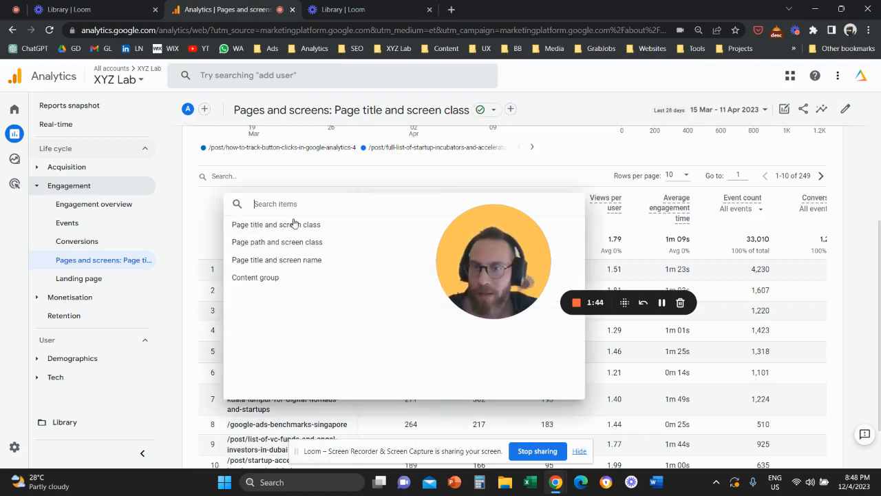
{"action": "left_click", "coordinate": [276, 224]}
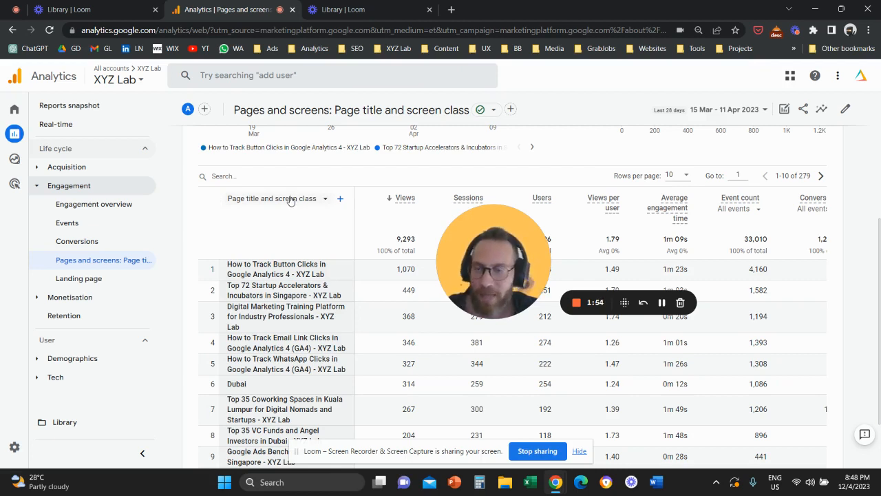
{"action": "mouse_move", "coordinate": [227, 211]}
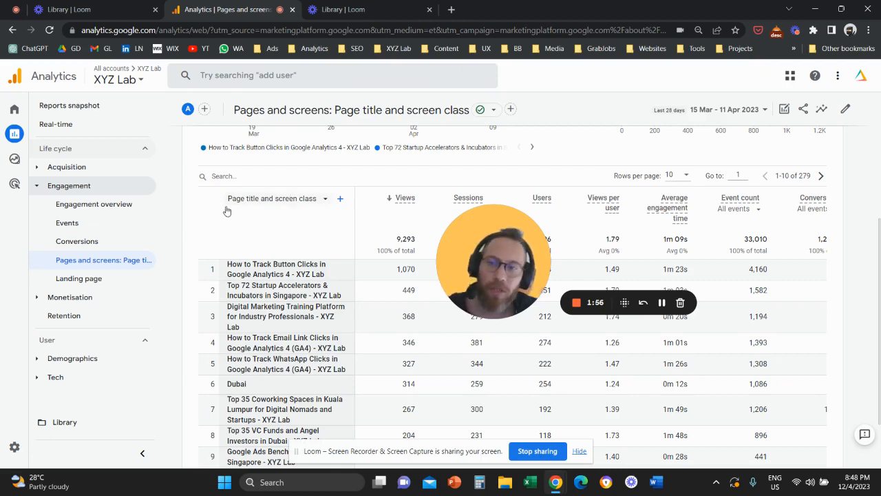
{"action": "mouse_move", "coordinate": [291, 201]}
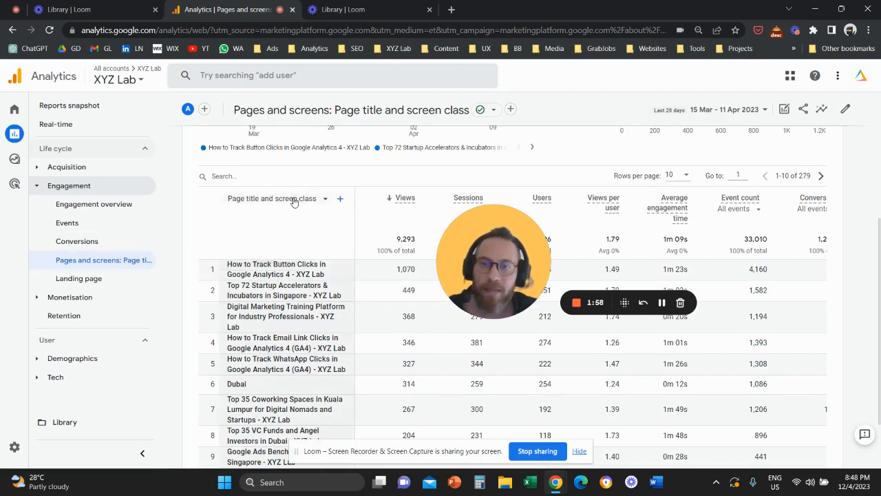
Switch the table's first column from Page title to Page path and screen class
{"action": "left_click", "coordinate": [323, 198]}
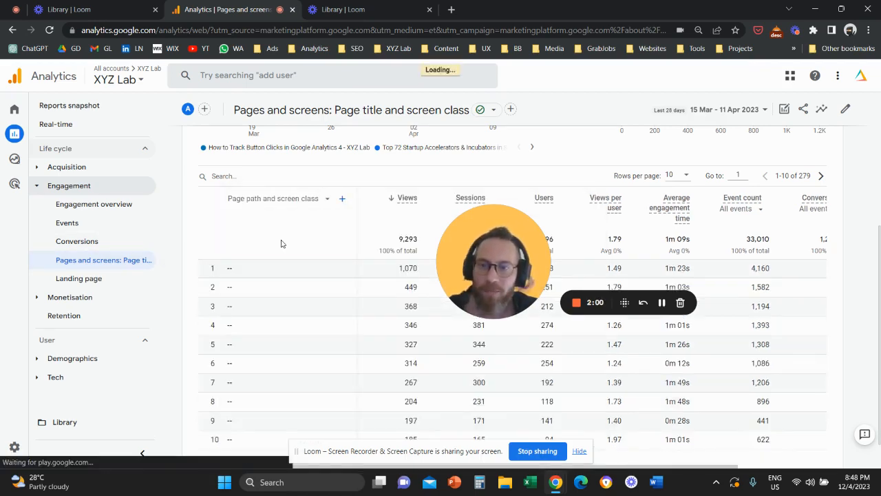